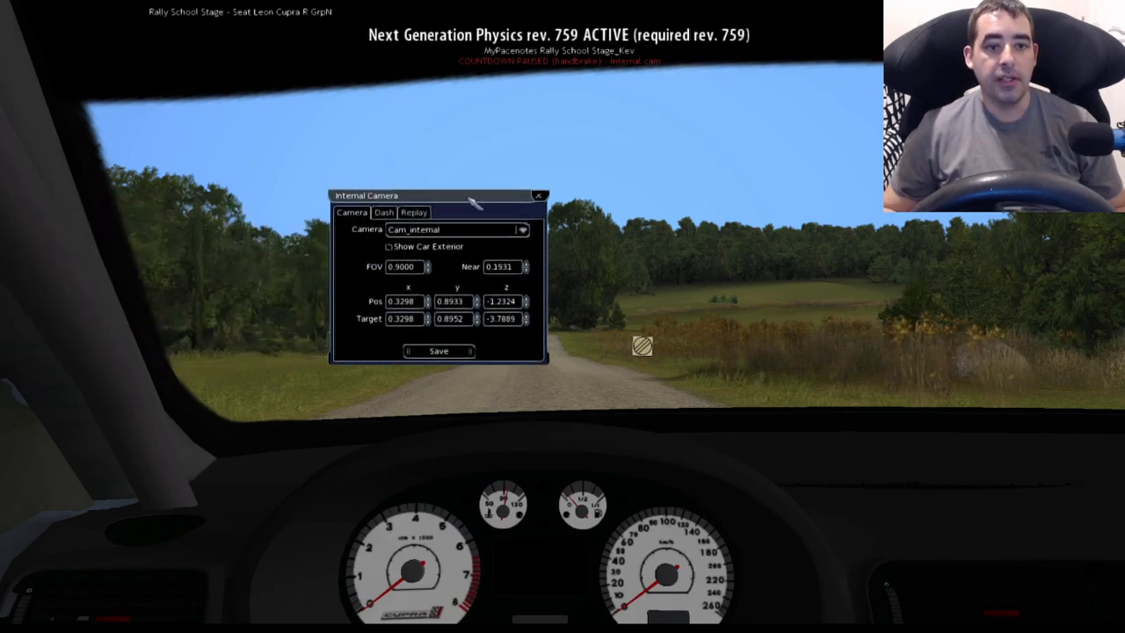
{"action": "mouse_move", "coordinate": [453, 280]}
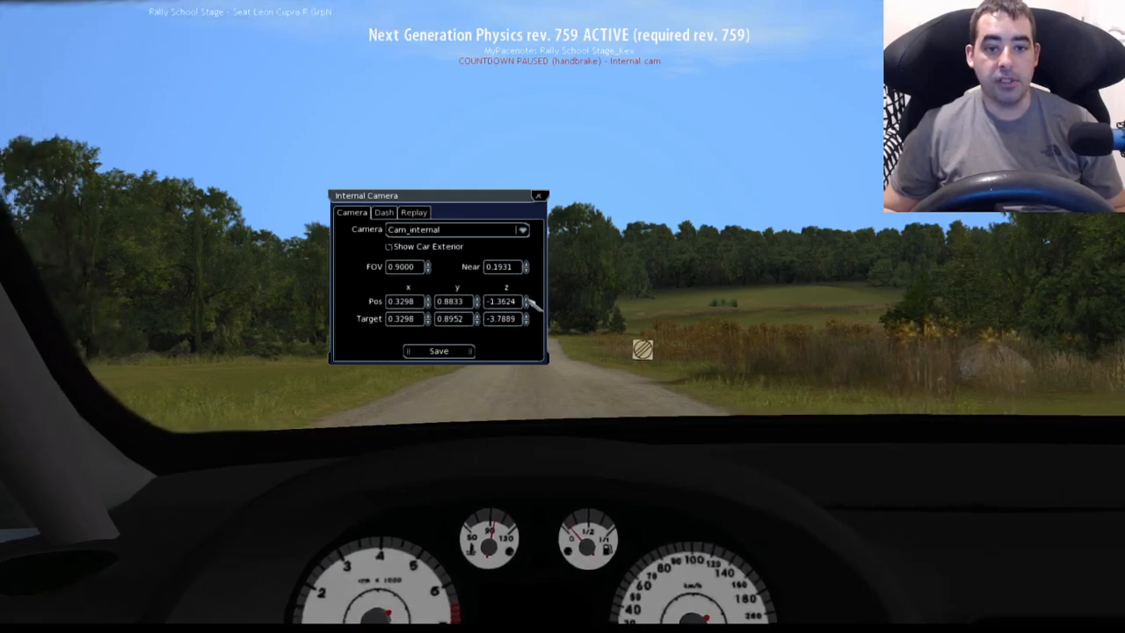
Nudge the Pos z spinner forward then back, placing the camera at 0.3498, 0.8833, -1.1924
{"action": "left_click", "coordinate": [526, 298]}
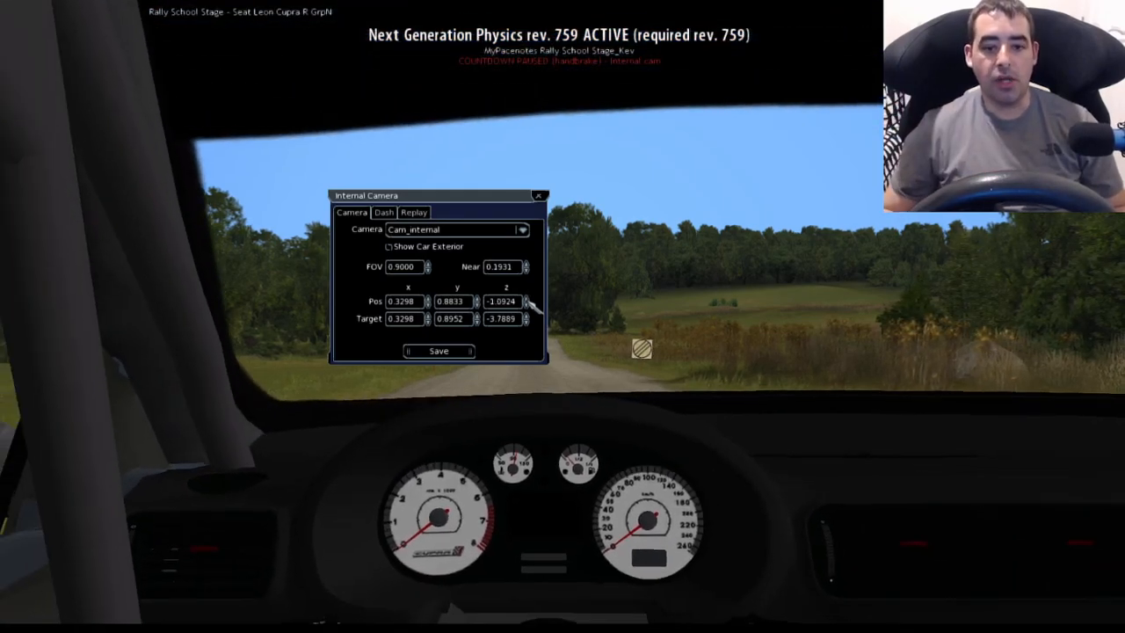
{"action": "left_click", "coordinate": [526, 298]}
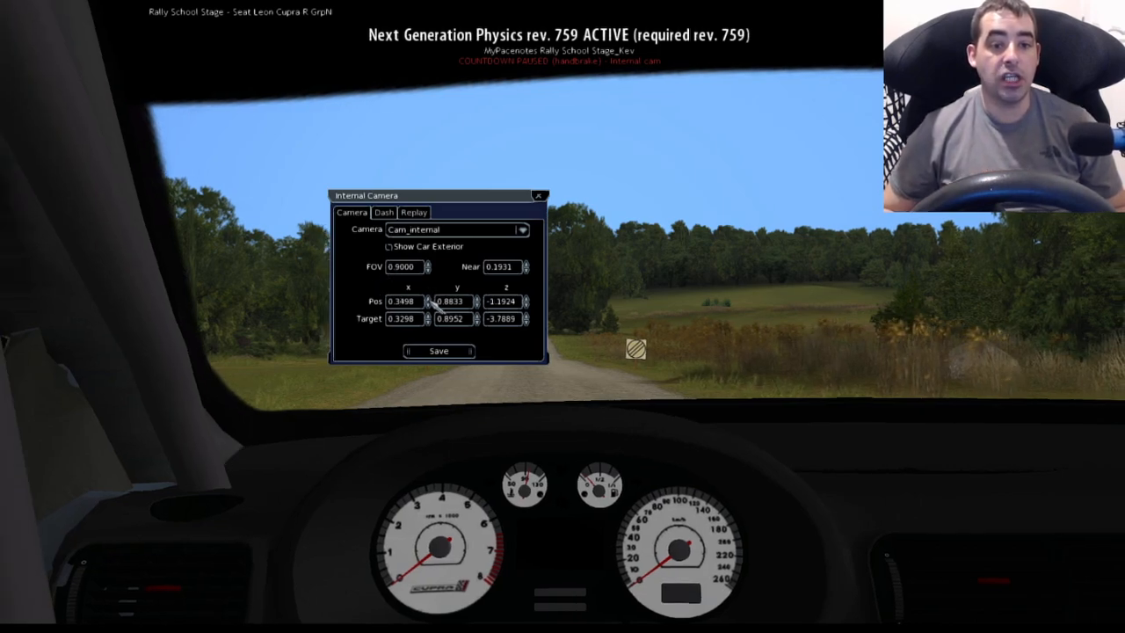
Set camera position to 0.3198, 0.8833, -1.1524 and target to 0.3398, 0.8752, -3.7589
{"action": "left_click", "coordinate": [428, 304]}
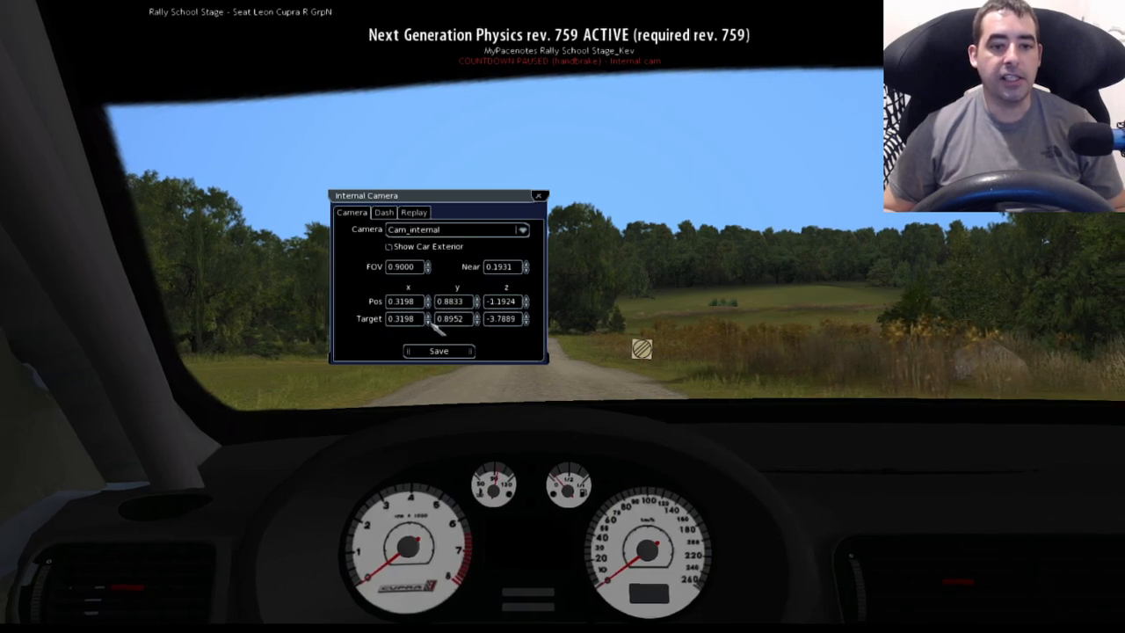
{"action": "left_click", "coordinate": [428, 322]}
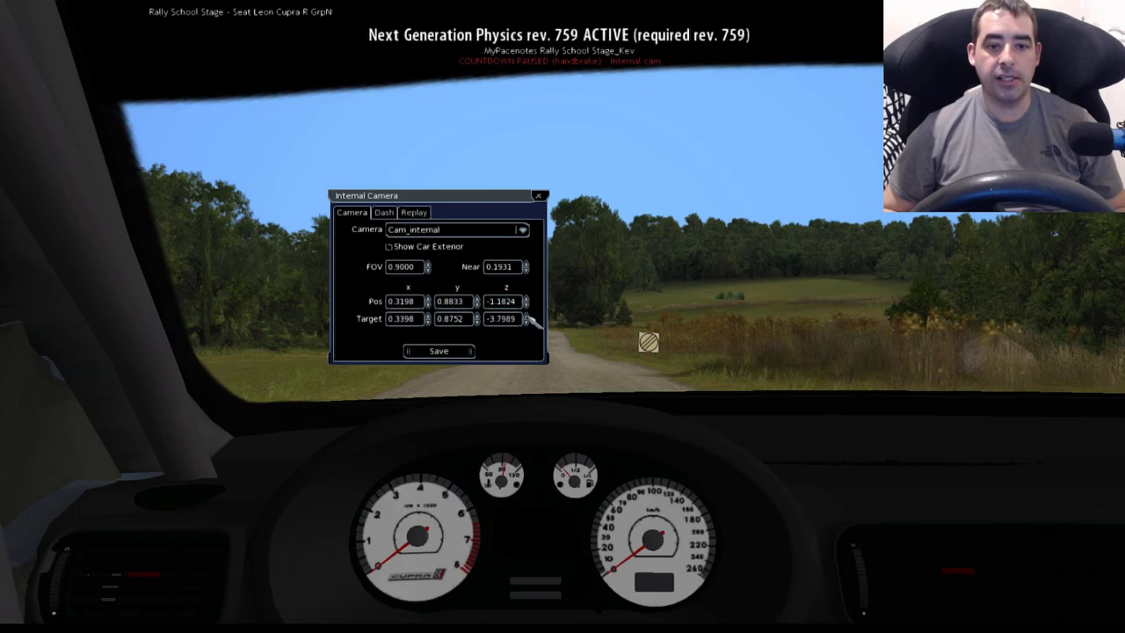
{"action": "left_click", "coordinate": [526, 323]}
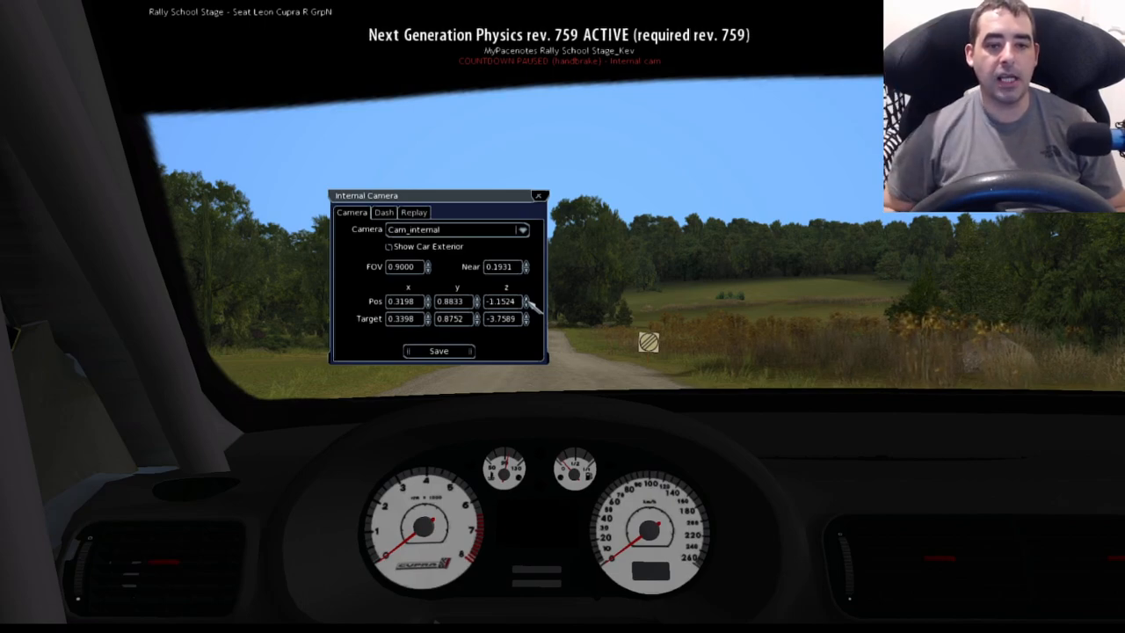
{"action": "left_click", "coordinate": [526, 270]}
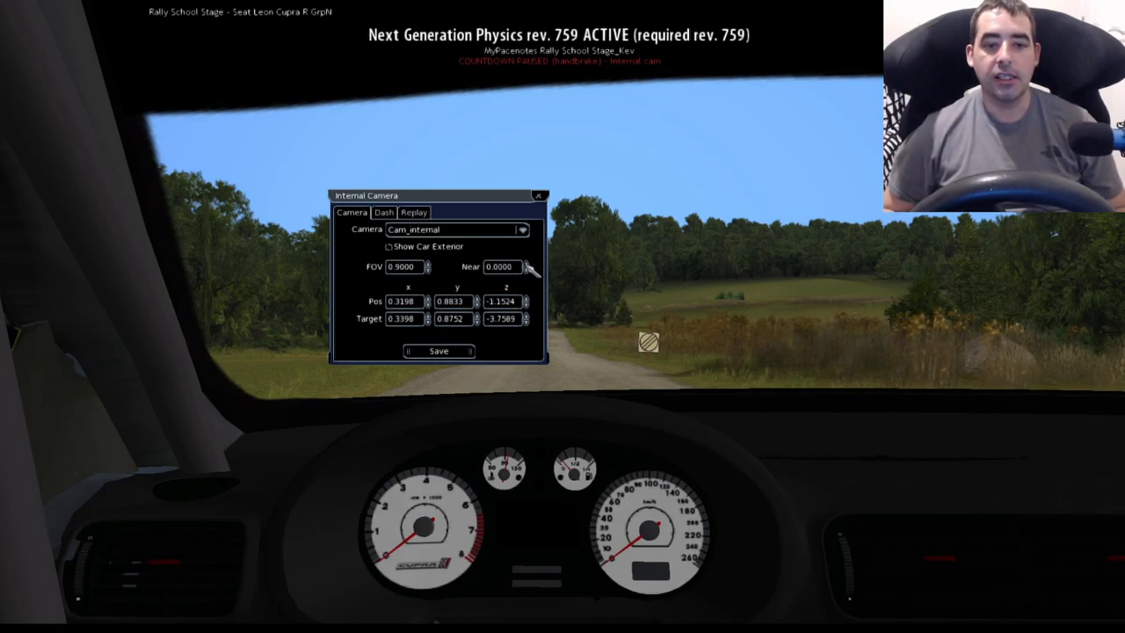
Step the Near clipping spinner to 0.1900 and toggle Show Car Exterior
{"action": "left_click", "coordinate": [524, 263]}
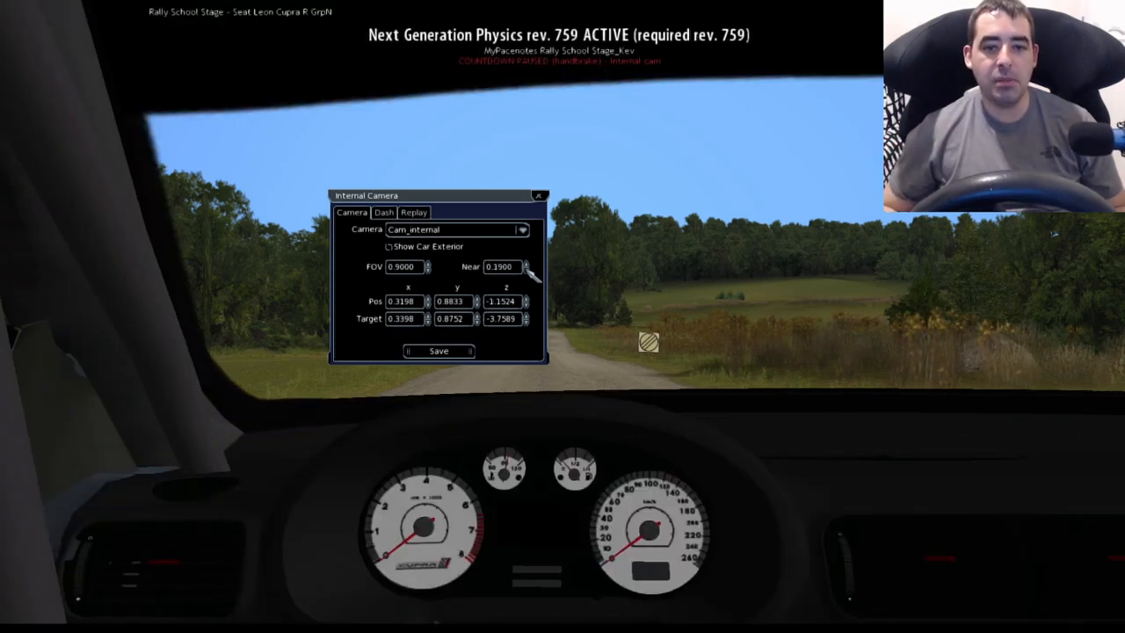
{"action": "left_click", "coordinate": [525, 263]}
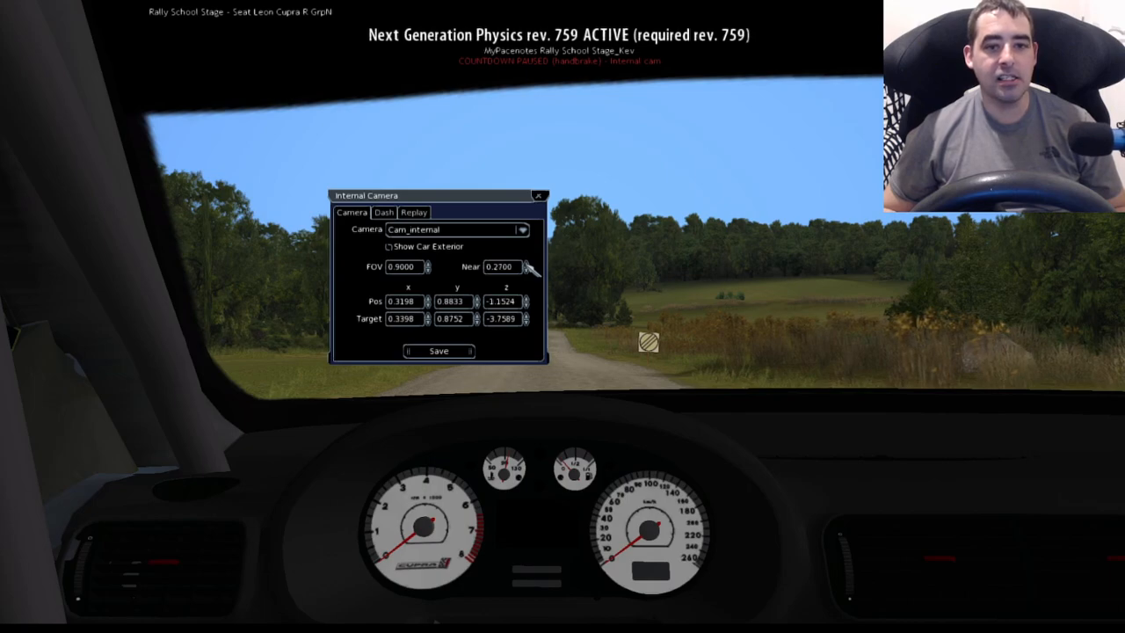
{"action": "left_click", "coordinate": [527, 264]}
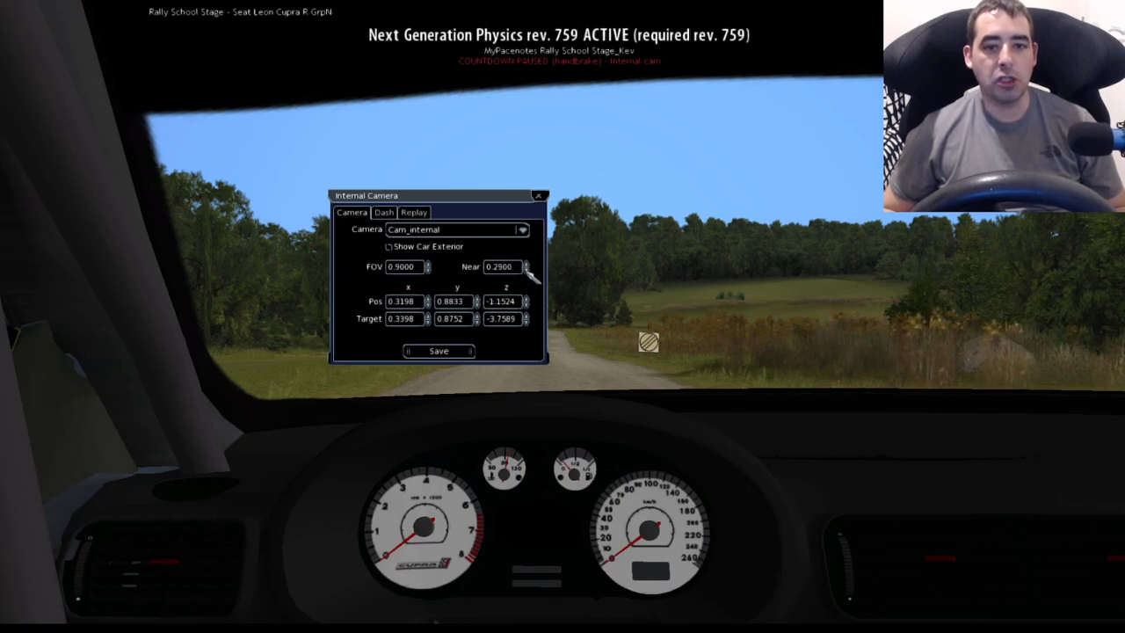
{"action": "left_click", "coordinate": [527, 269]}
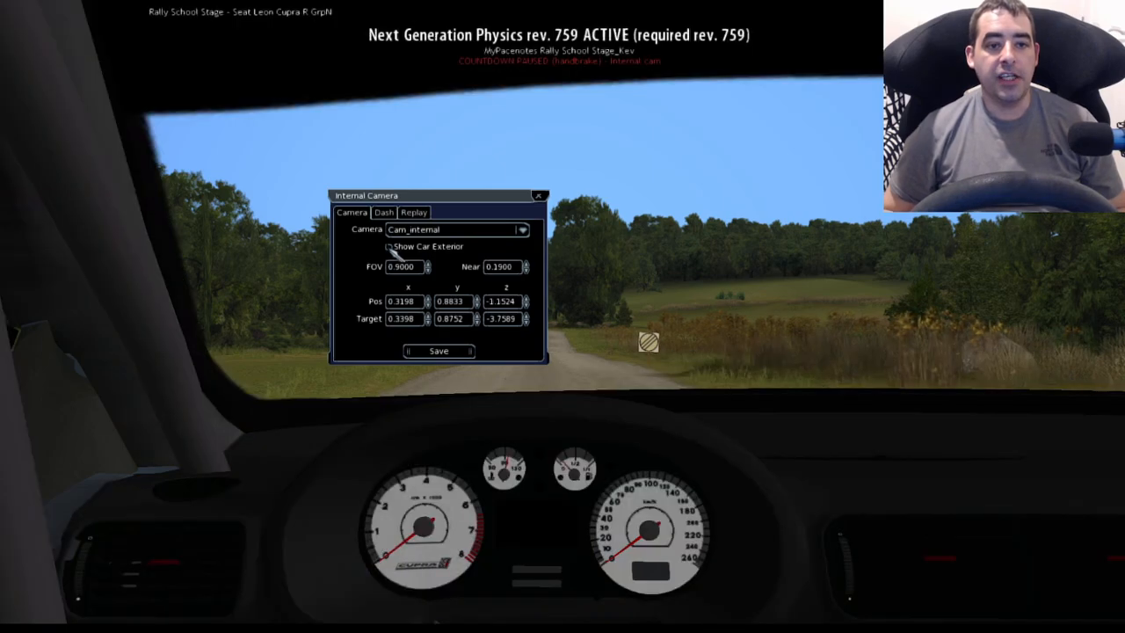
{"action": "left_click", "coordinate": [384, 212]}
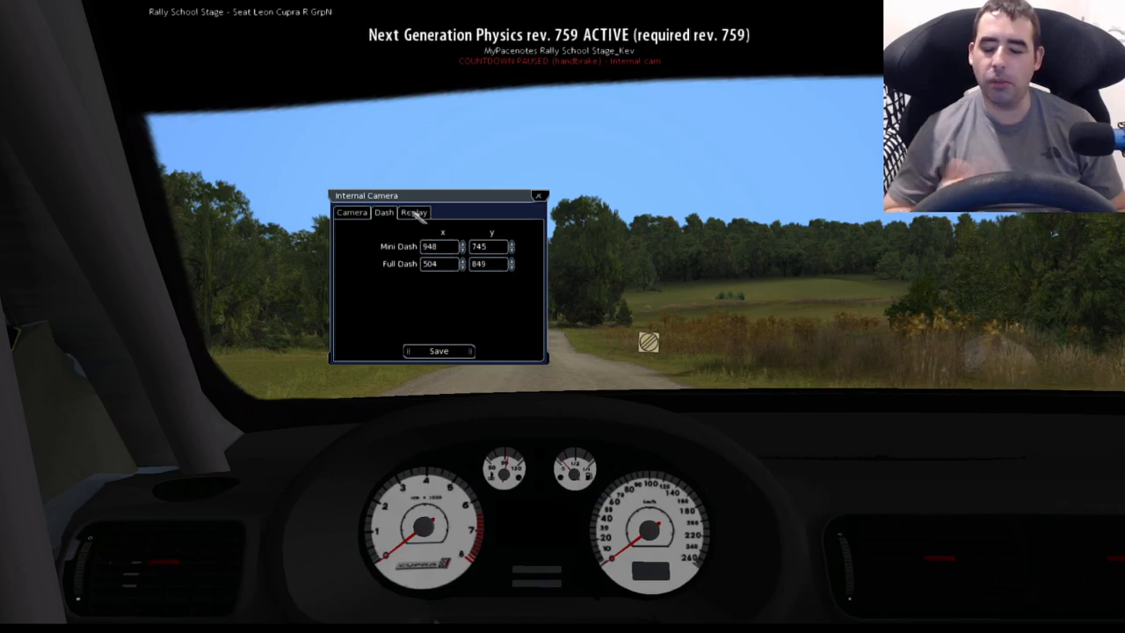
Review the Dash values, then browse the Replay tab's Replay Speed dropdown
{"action": "left_click", "coordinate": [413, 212]}
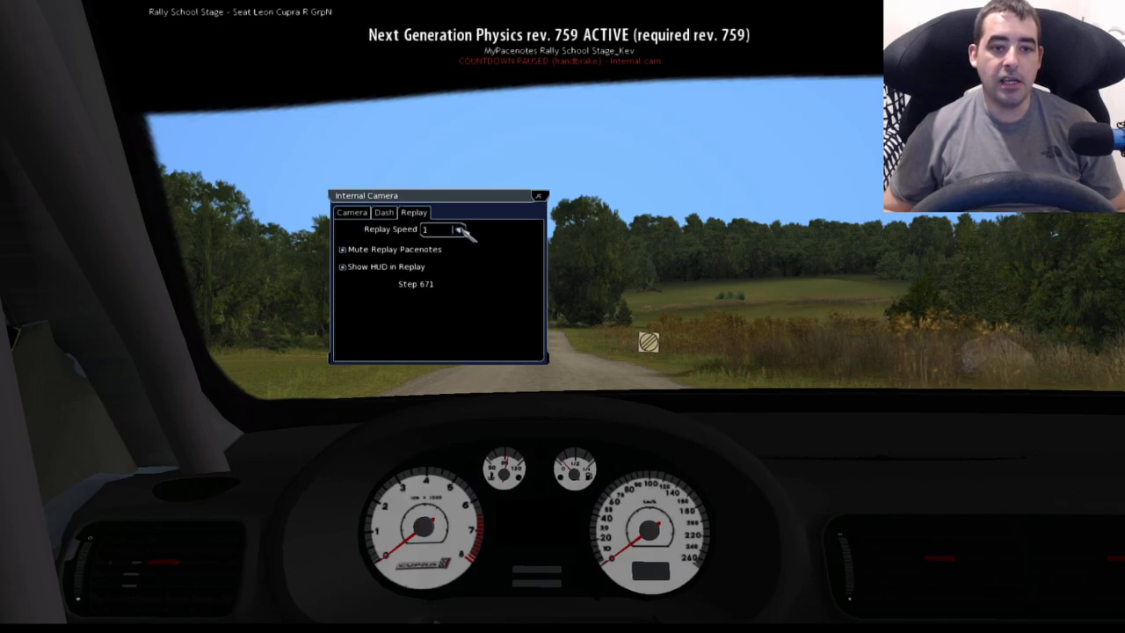
{"action": "left_click", "coordinate": [458, 230]}
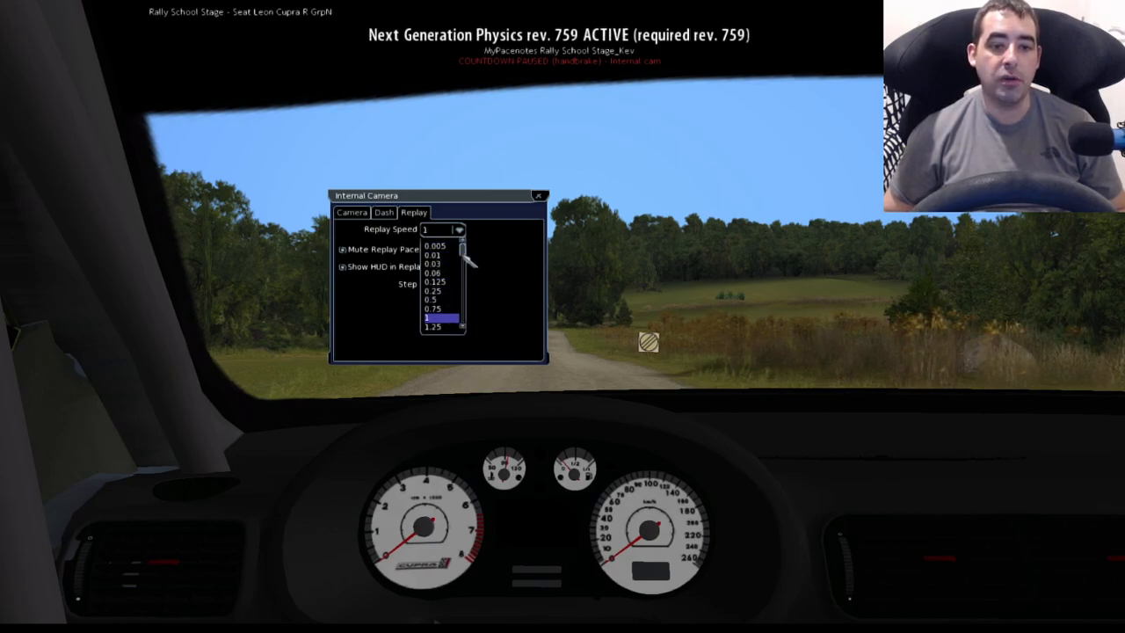
{"action": "scroll", "scroll_direction": "down", "scroll_amount": 3}
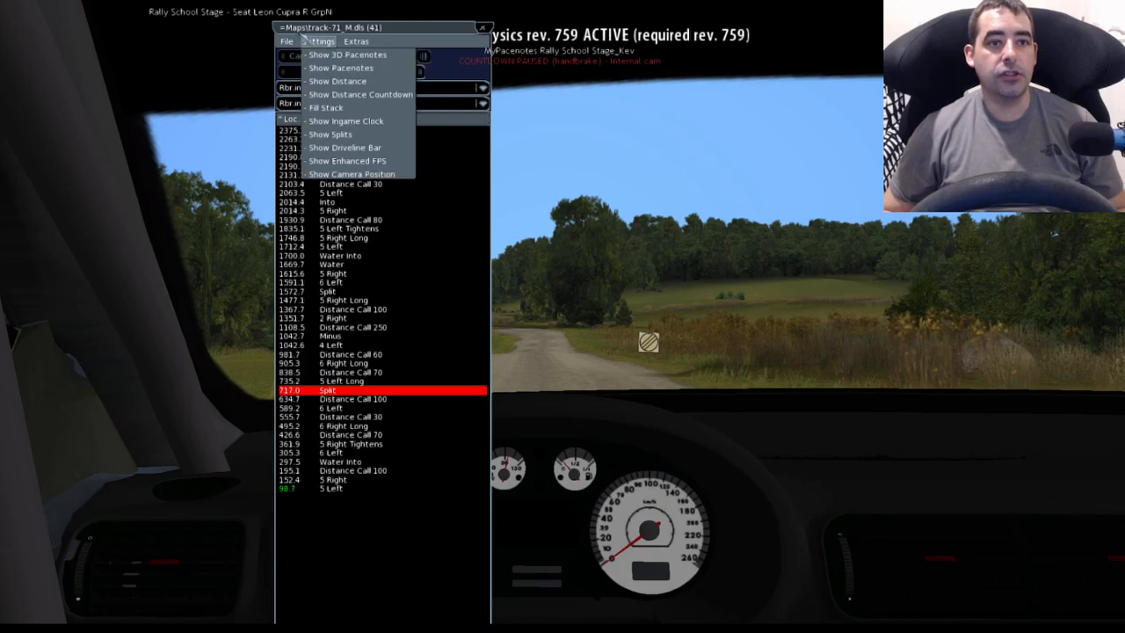
Open the MyPacenotes File menu to review its options, then close it
{"action": "left_click", "coordinate": [286, 41]}
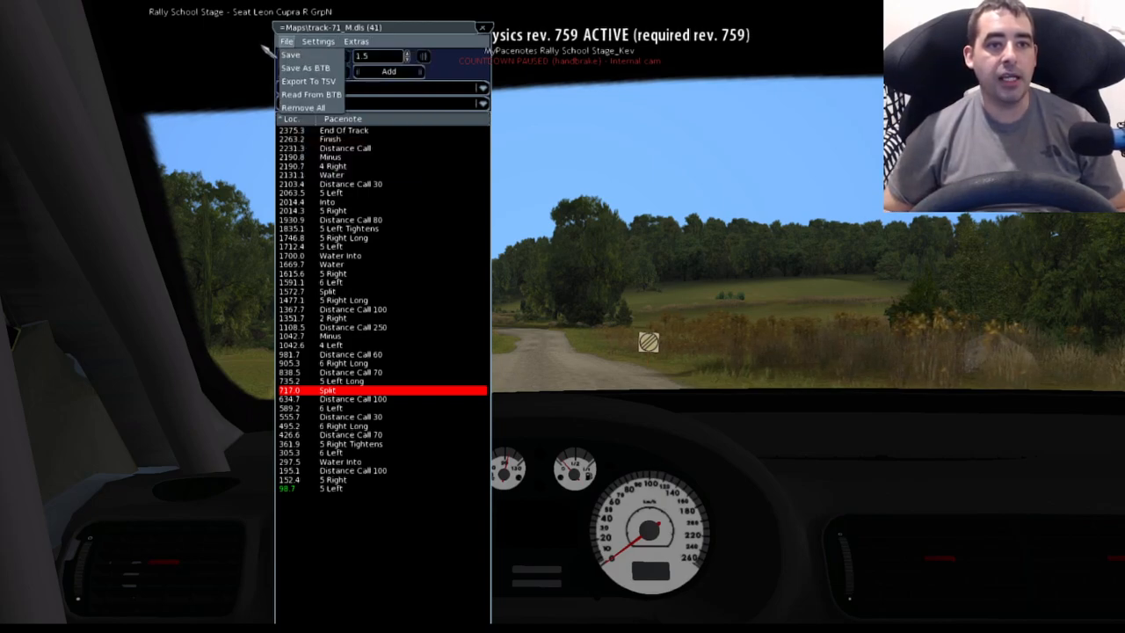
{"action": "left_click", "coordinate": [318, 41]}
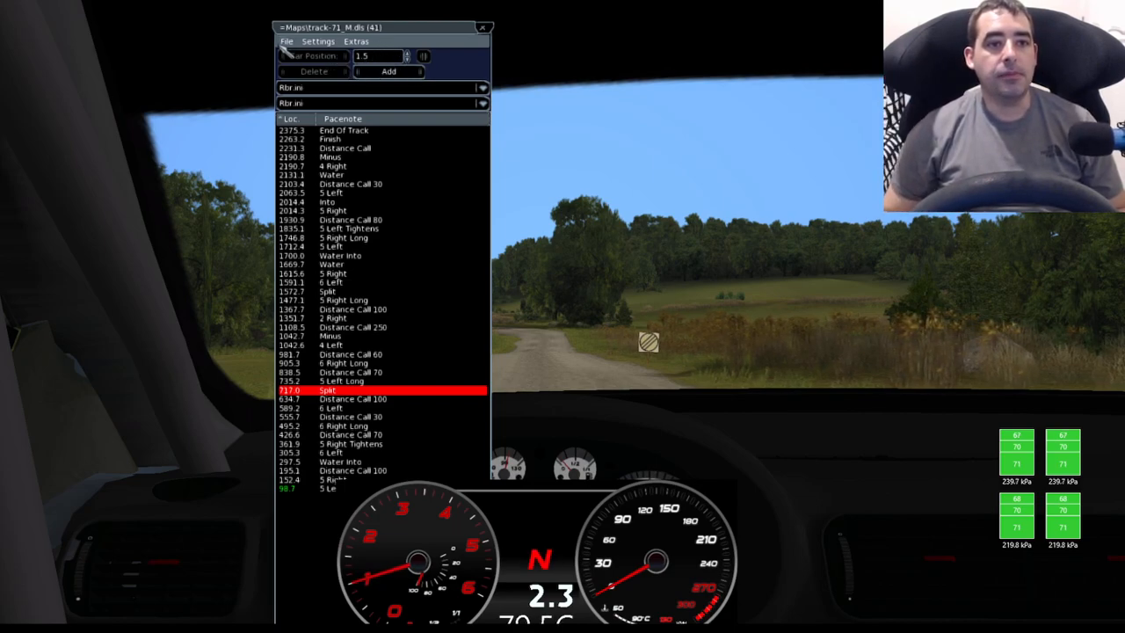
{"action": "left_click", "coordinate": [286, 41]}
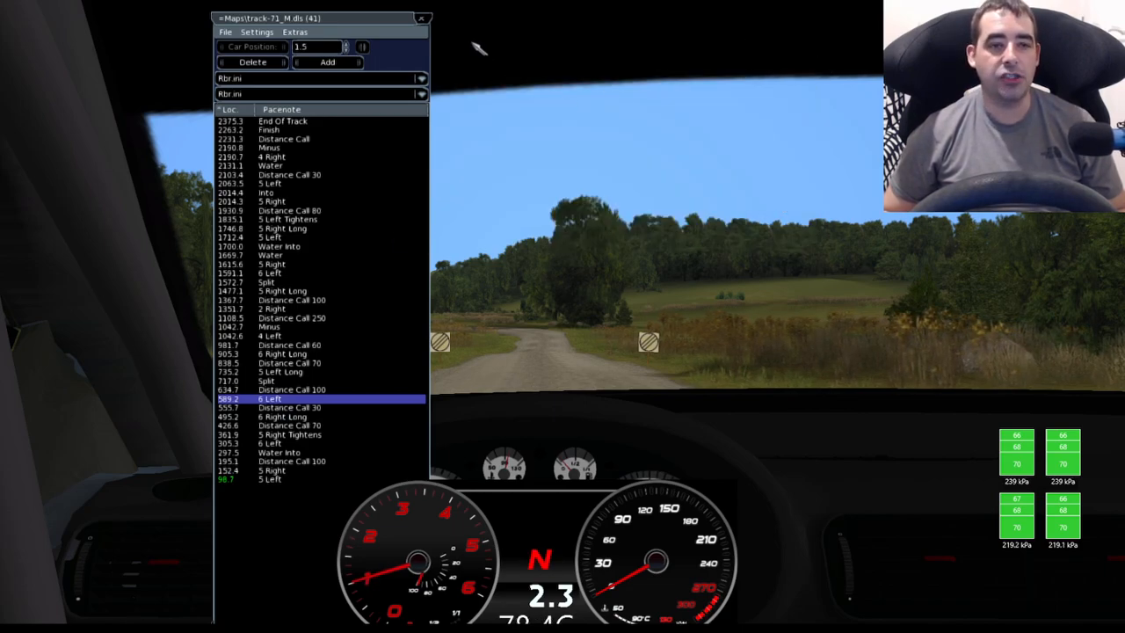
{"action": "left_click", "coordinate": [422, 17]}
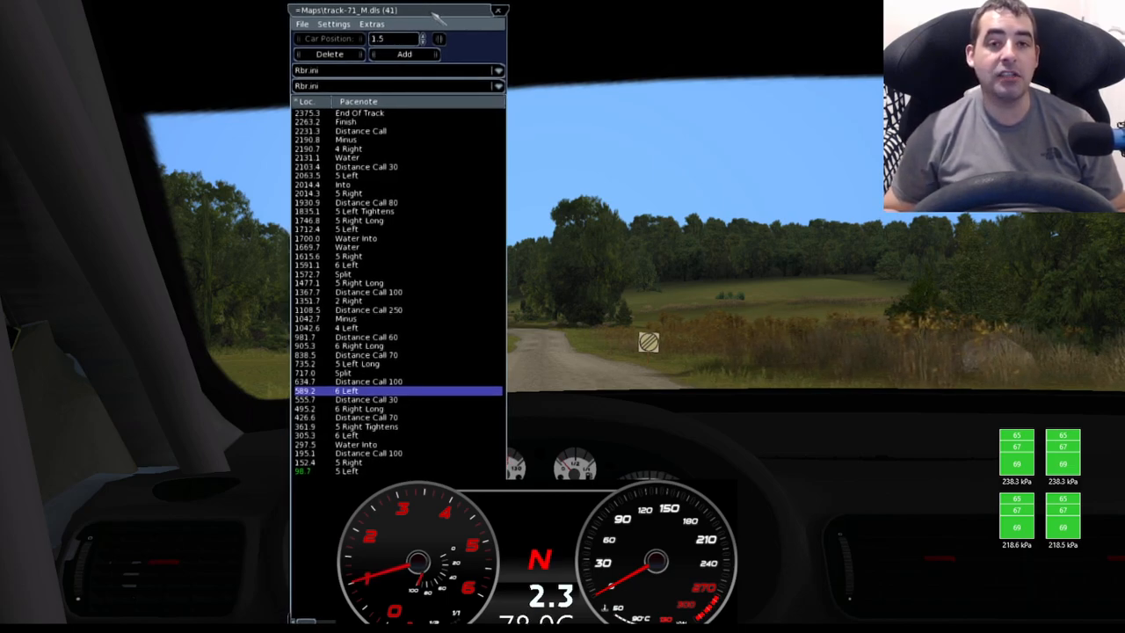
{"action": "mouse_move", "coordinate": [382, 258]}
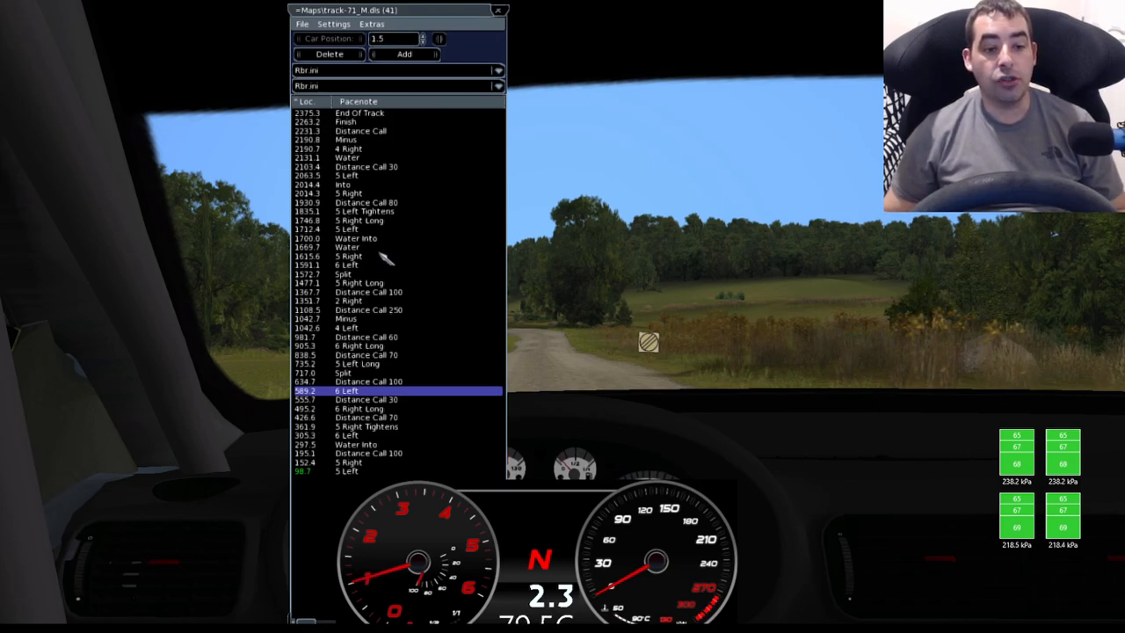
{"action": "mouse_move", "coordinate": [382, 366]}
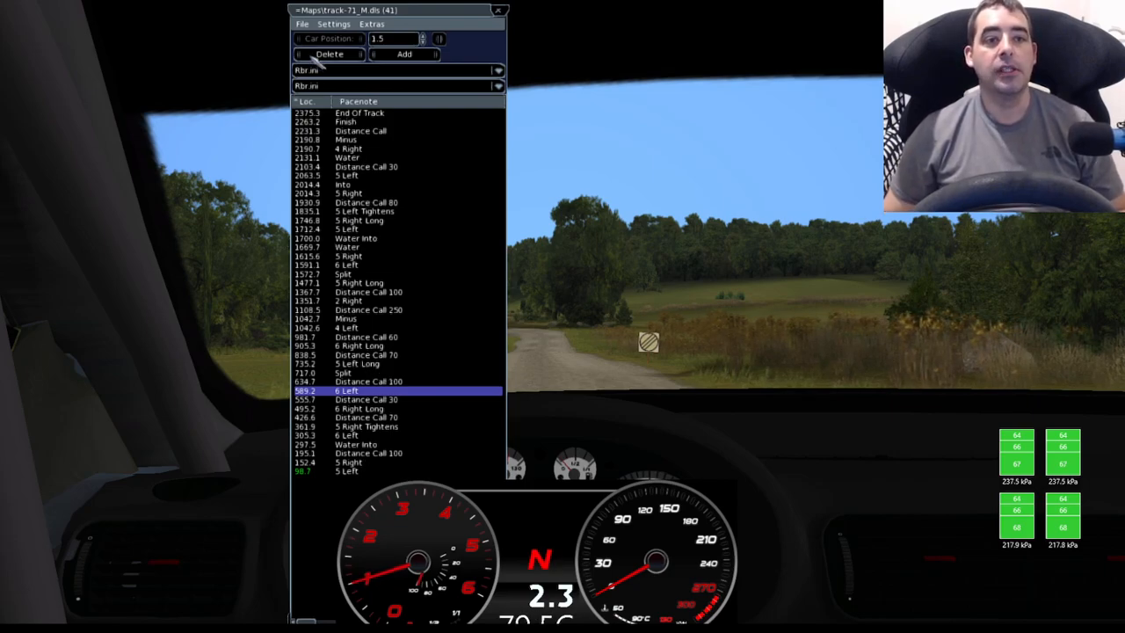
{"action": "left_click", "coordinate": [302, 24]}
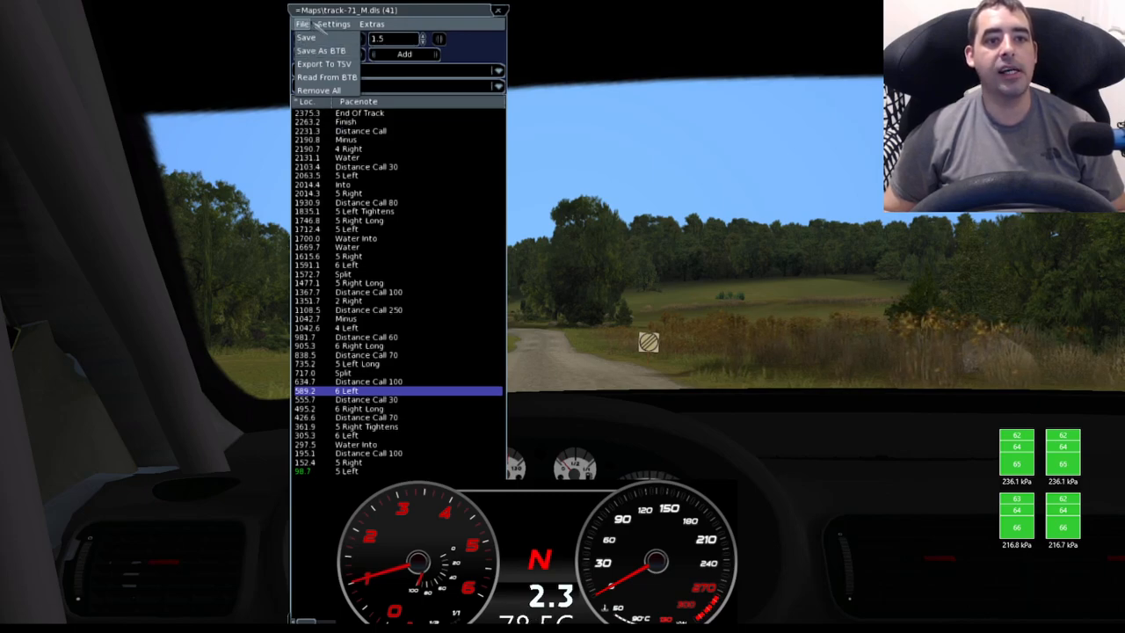
Close the File menu, then toggle Show 3D Pacenotes and Show Pacenotes in Settings
{"action": "left_click", "coordinate": [333, 24]}
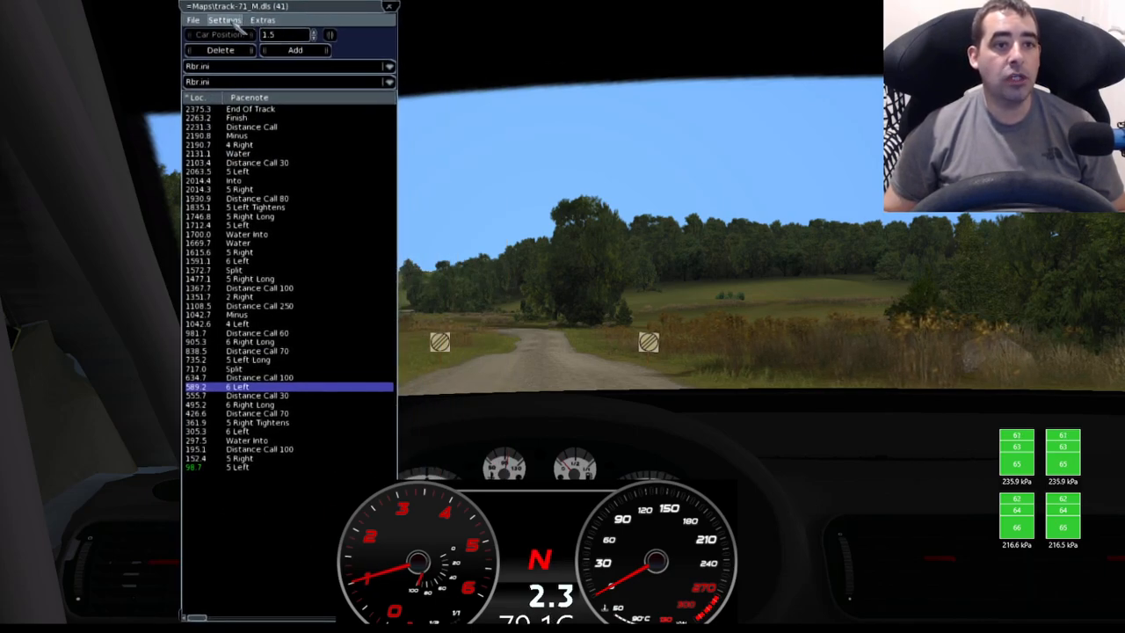
{"action": "left_click", "coordinate": [225, 19]}
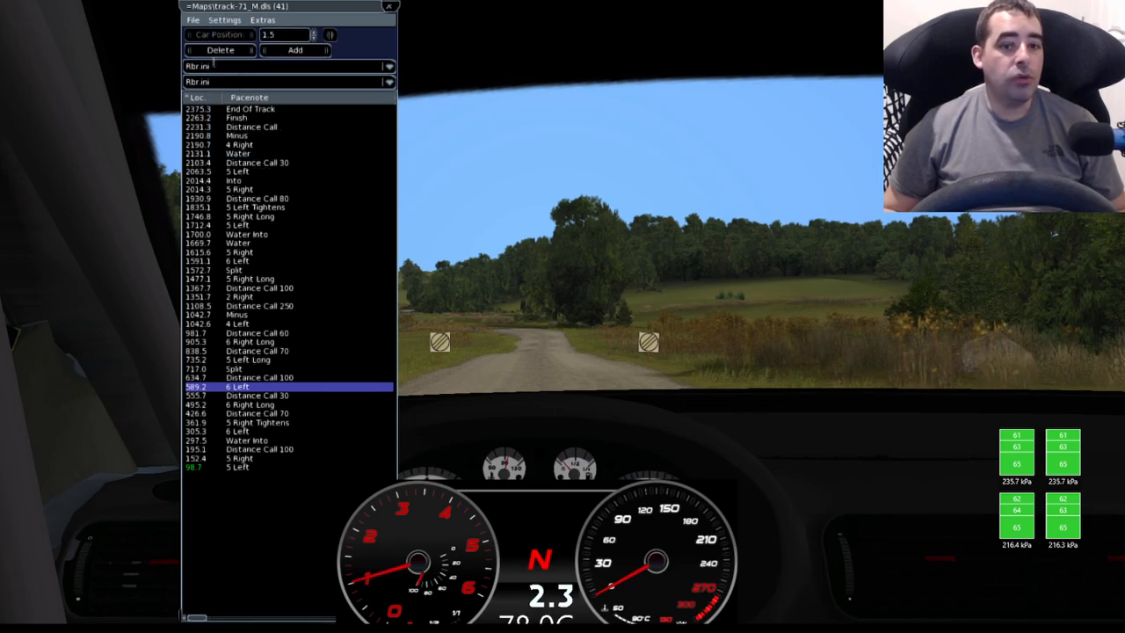
{"action": "left_click", "coordinate": [224, 20]}
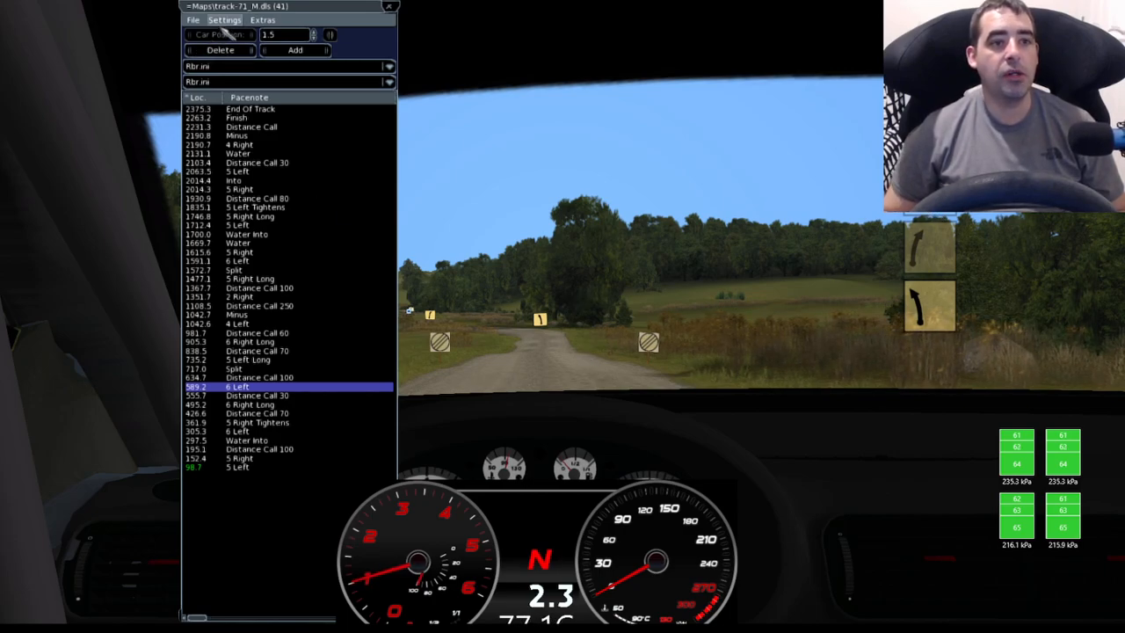
{"action": "left_click", "coordinate": [224, 19]}
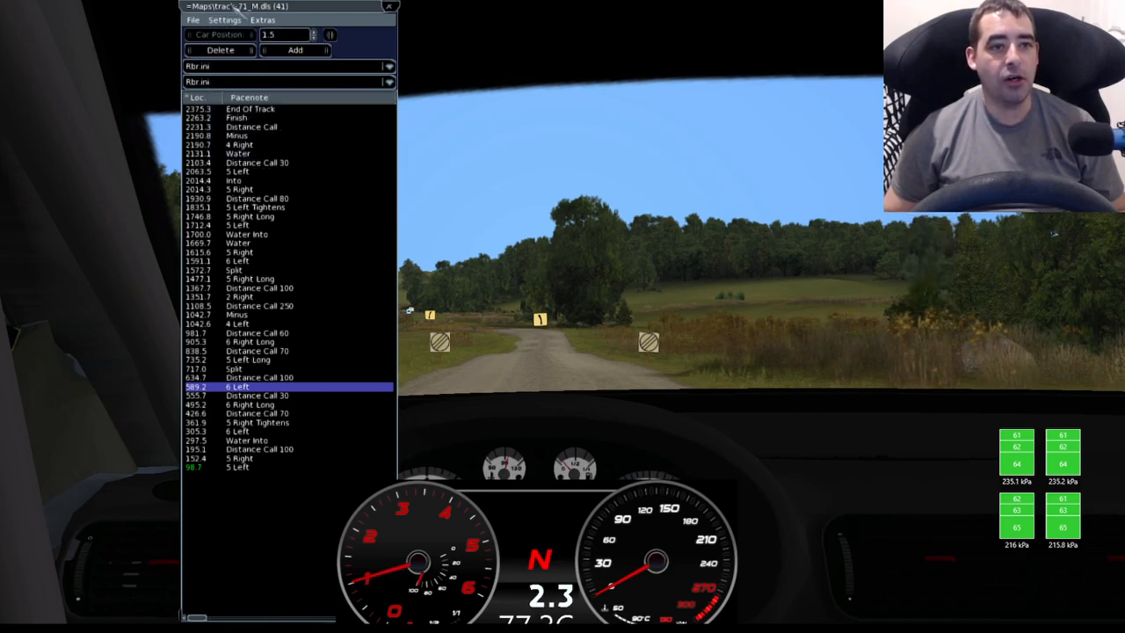
{"action": "left_click", "coordinate": [224, 19]}
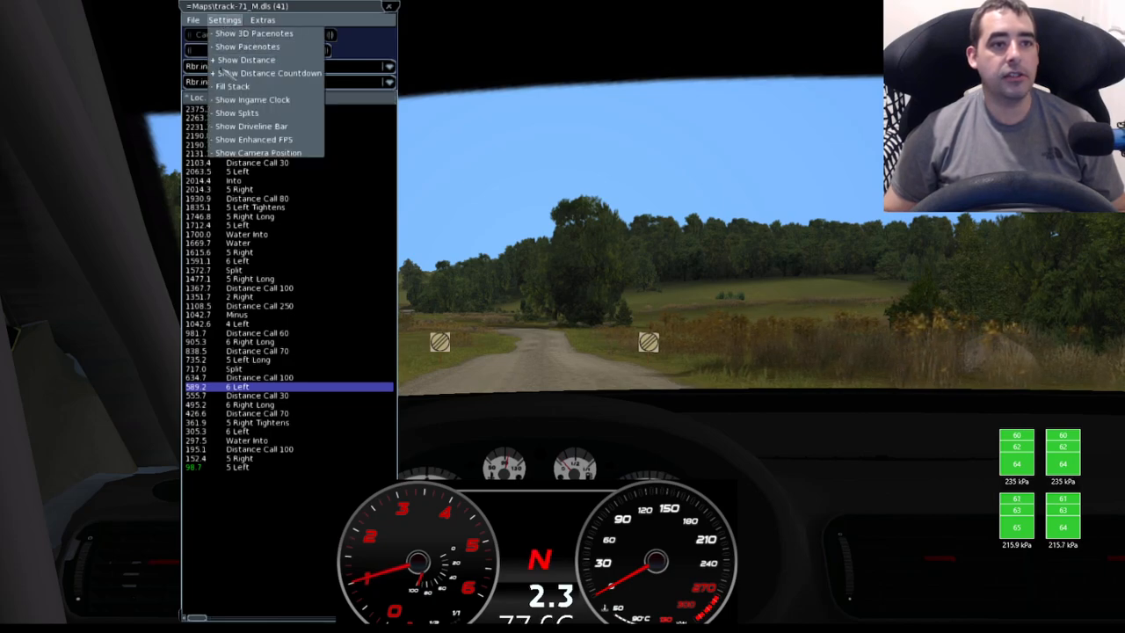
{"action": "mouse_move", "coordinate": [268, 72]}
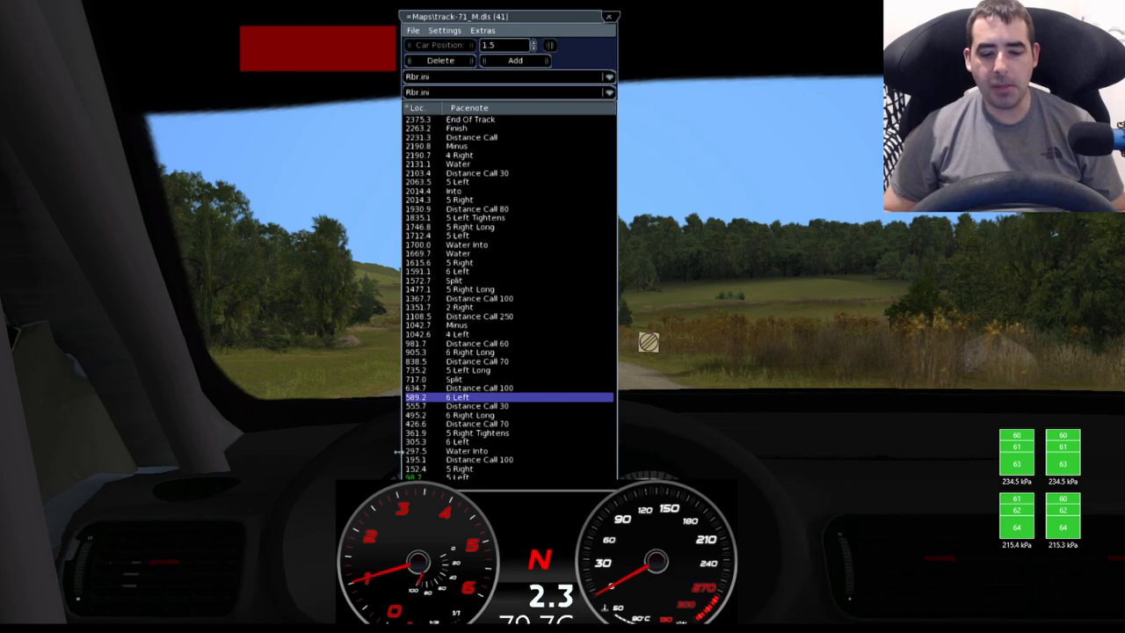
{"action": "mouse_move", "coordinate": [255, 72]}
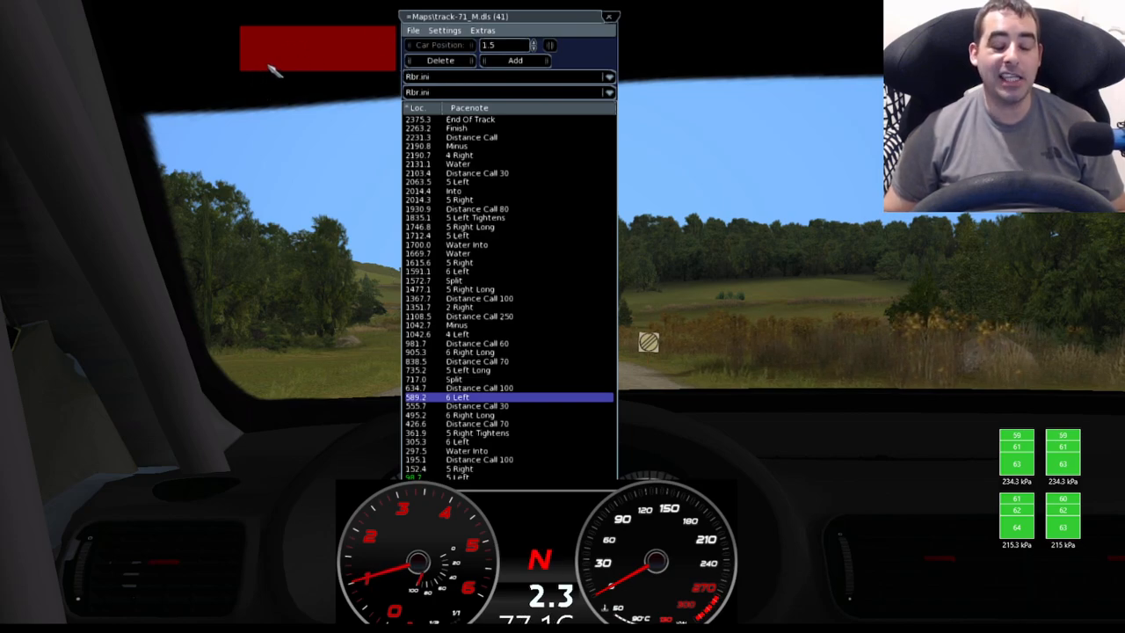
Hide the red driveline bar and turn Show Enhanced FPS and Show Camera Position on, then off
{"action": "left_click", "coordinate": [444, 30]}
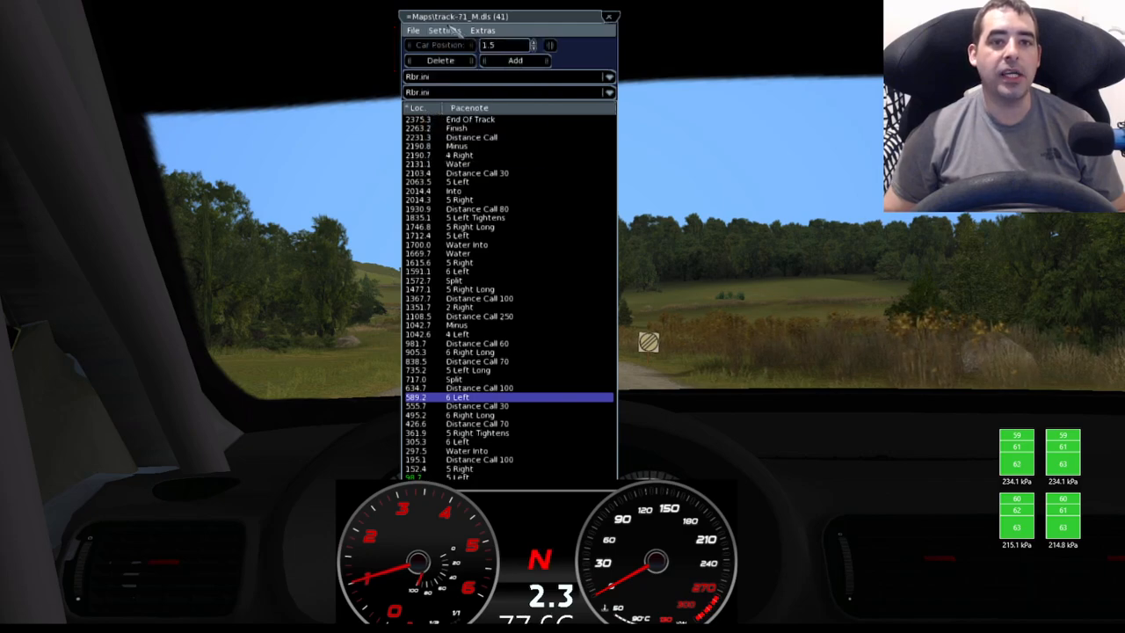
{"action": "left_click", "coordinate": [444, 30]}
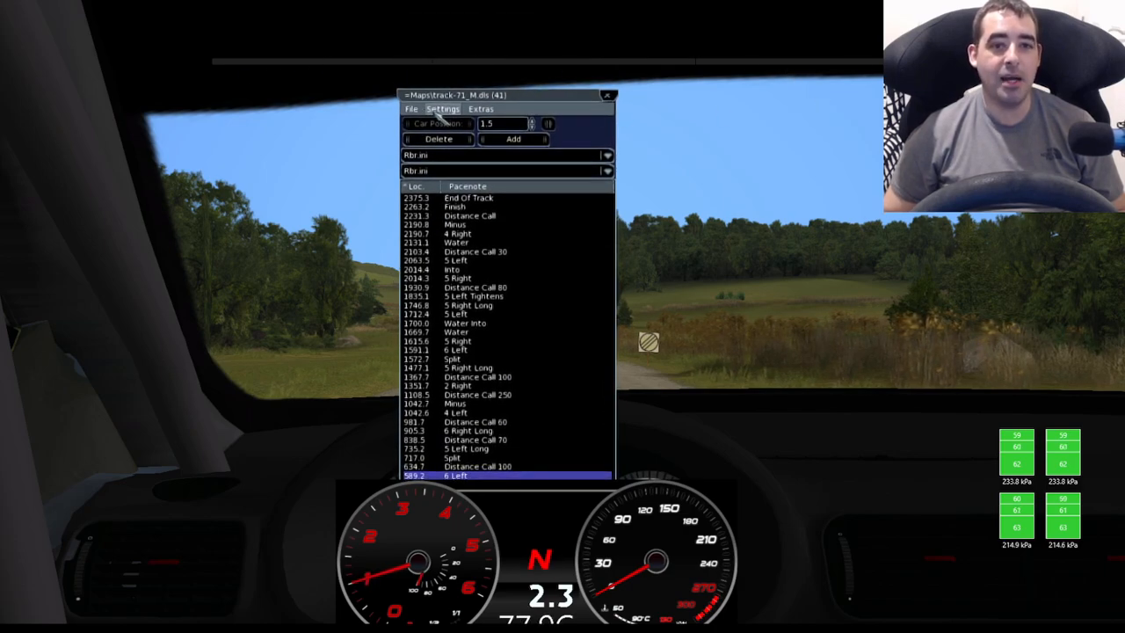
{"action": "left_click", "coordinate": [443, 108]}
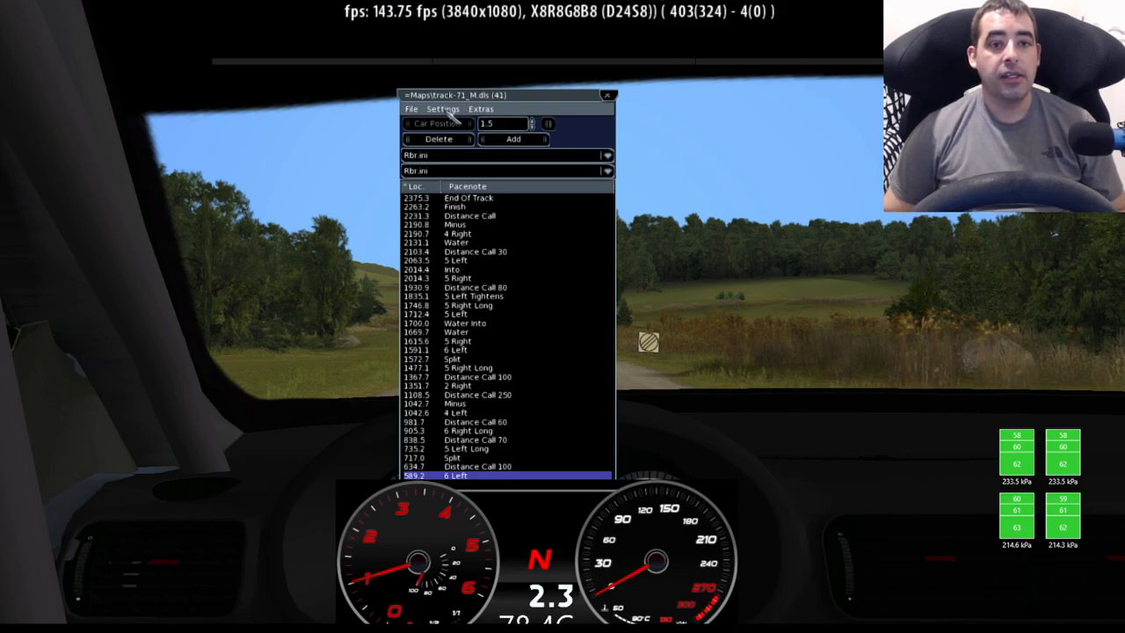
{"action": "left_click", "coordinate": [443, 108]}
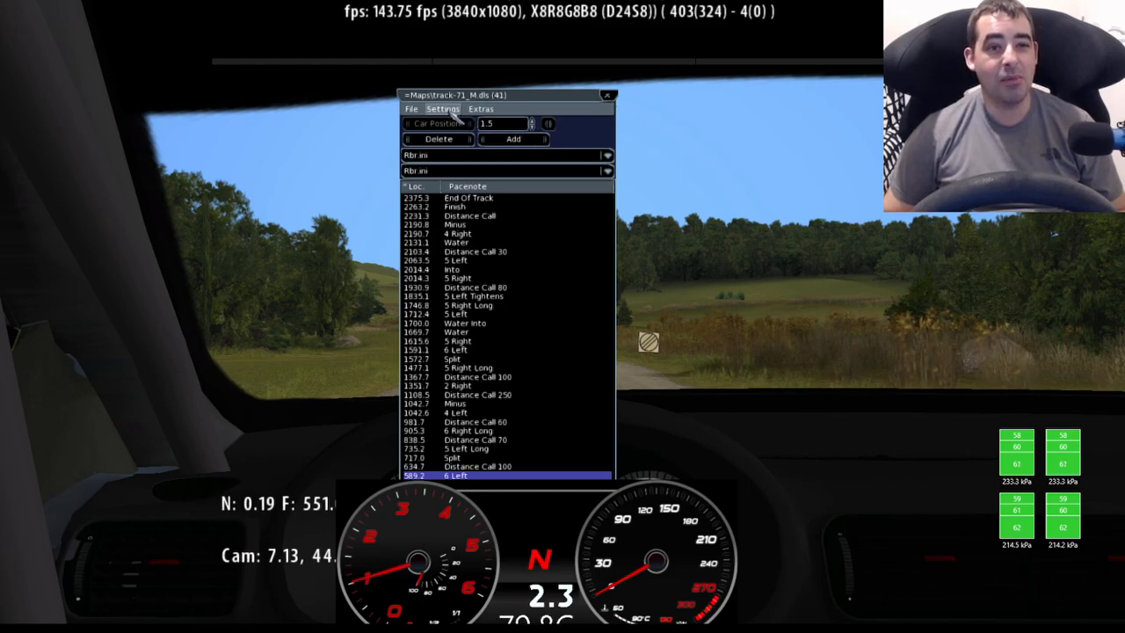
{"action": "left_click", "coordinate": [443, 108]}
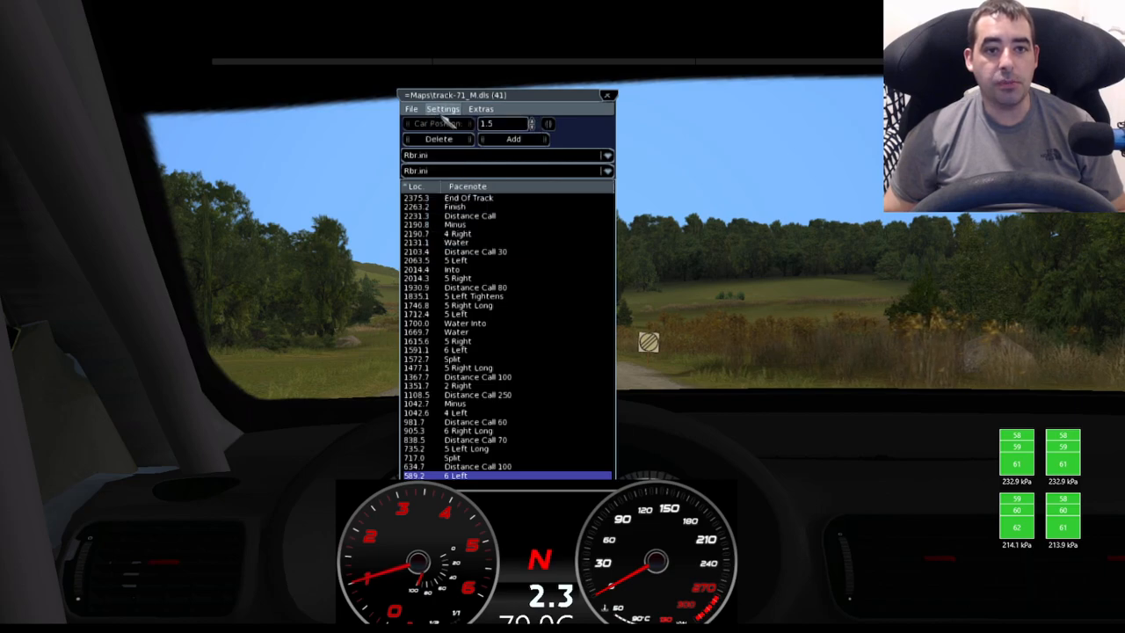
Toggle Show Driveline Bar, drag MyPacenotes over the Car Damage report, then close both windows
{"action": "left_click", "coordinate": [442, 108]}
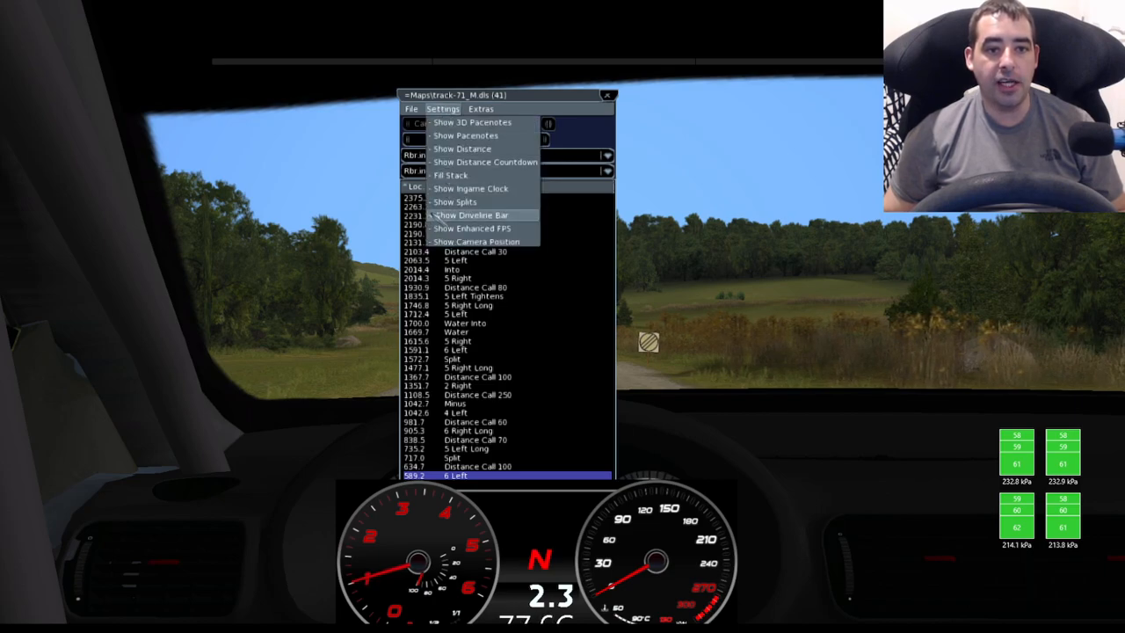
{"action": "left_click", "coordinate": [481, 108]}
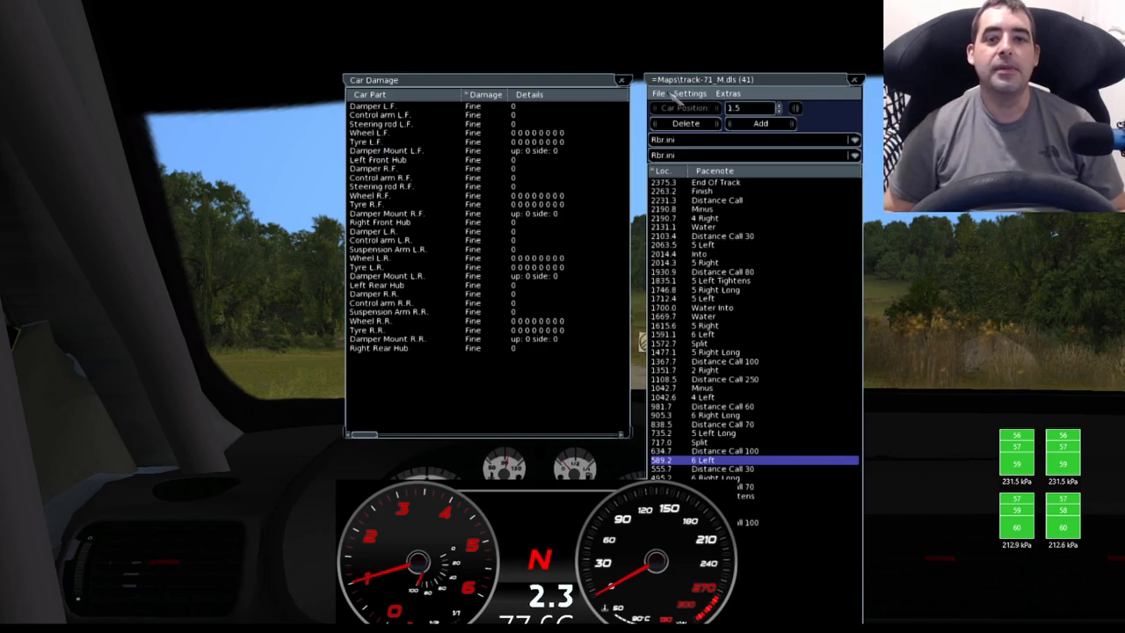
{"action": "left_click_drag", "start_coordinate": [752, 80], "coordinate": [646, 53]}
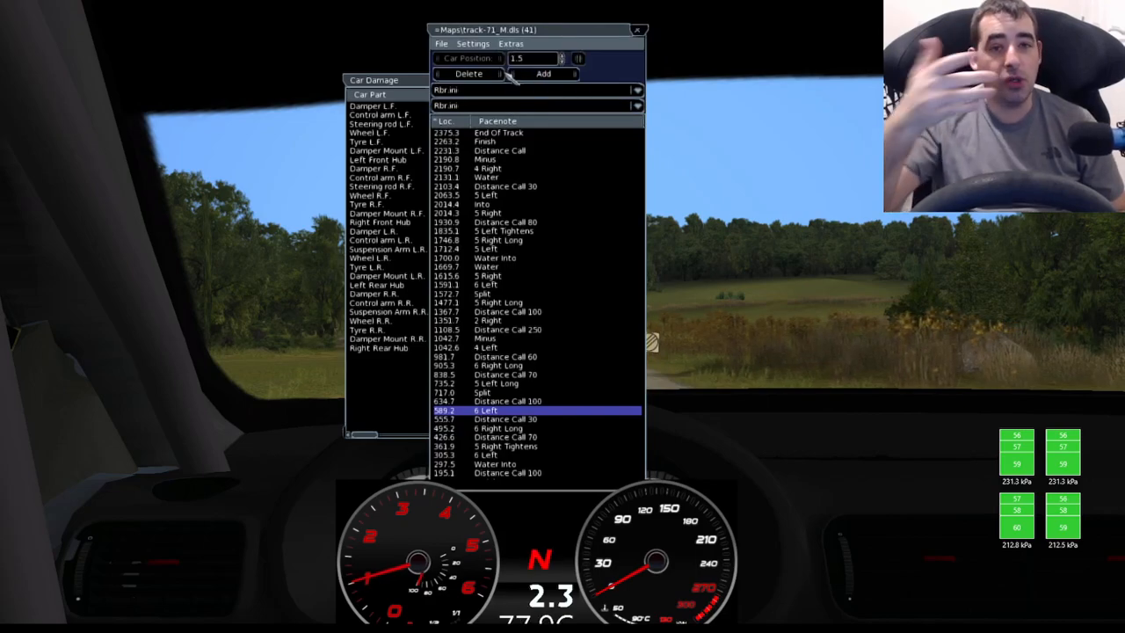
{"action": "left_click", "coordinate": [512, 43]}
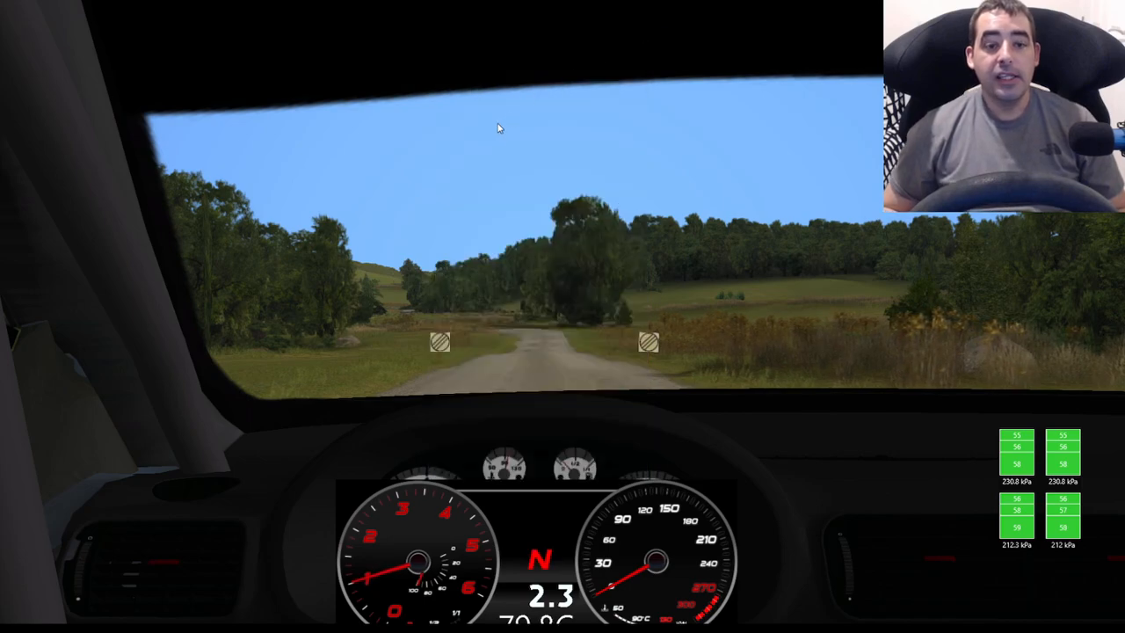
{"action": "mouse_move", "coordinate": [480, 169]}
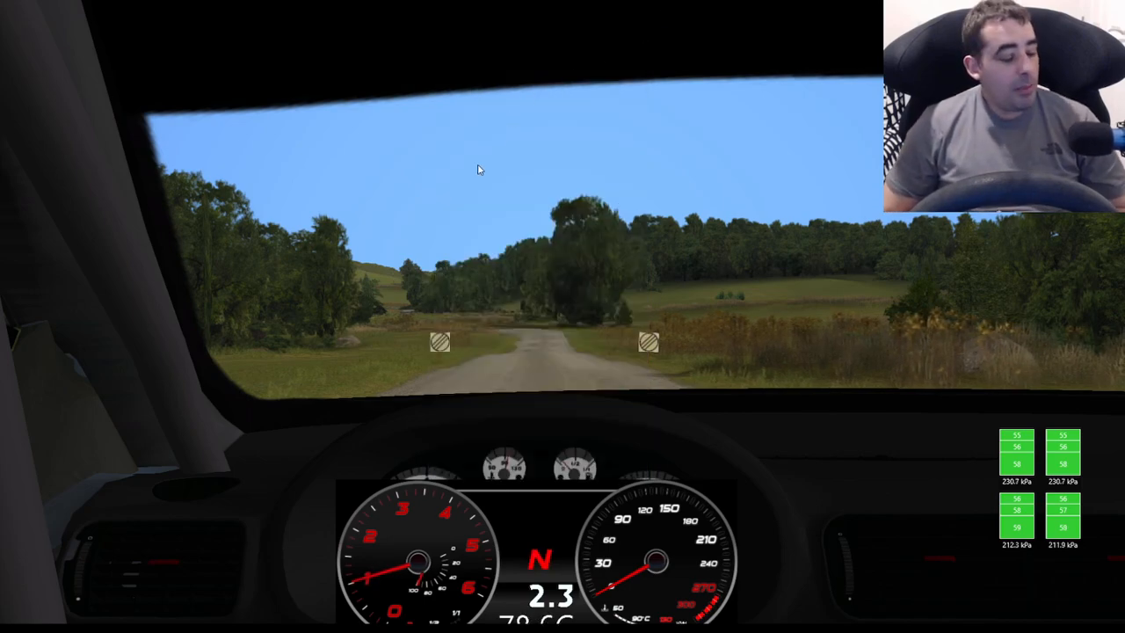